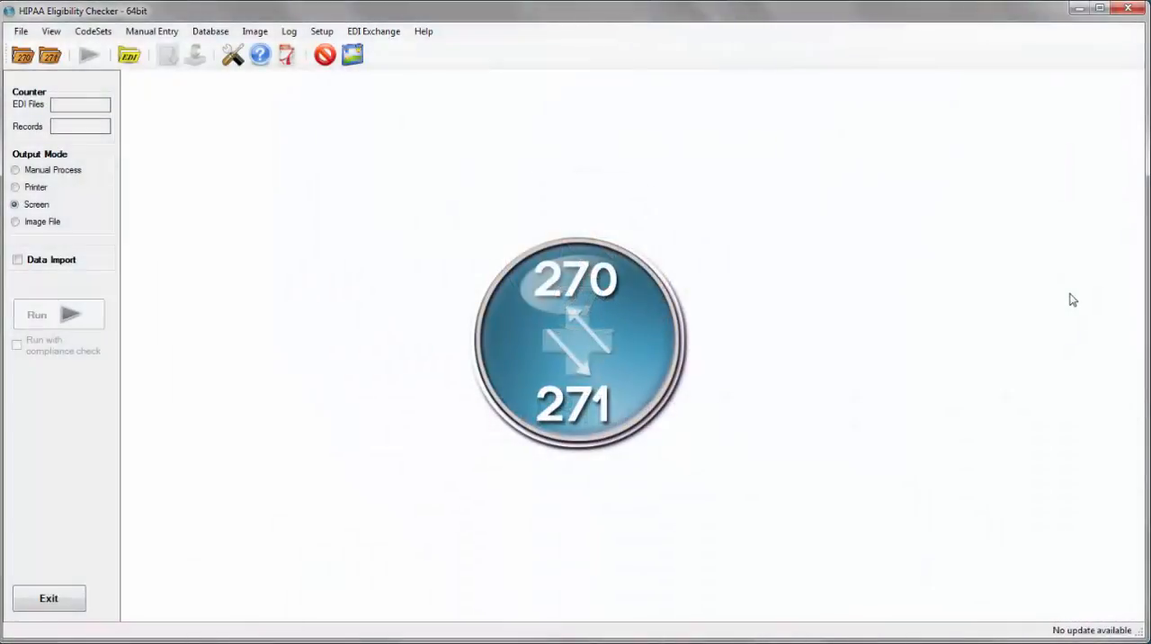
pyautogui.moveTo(475, 133)
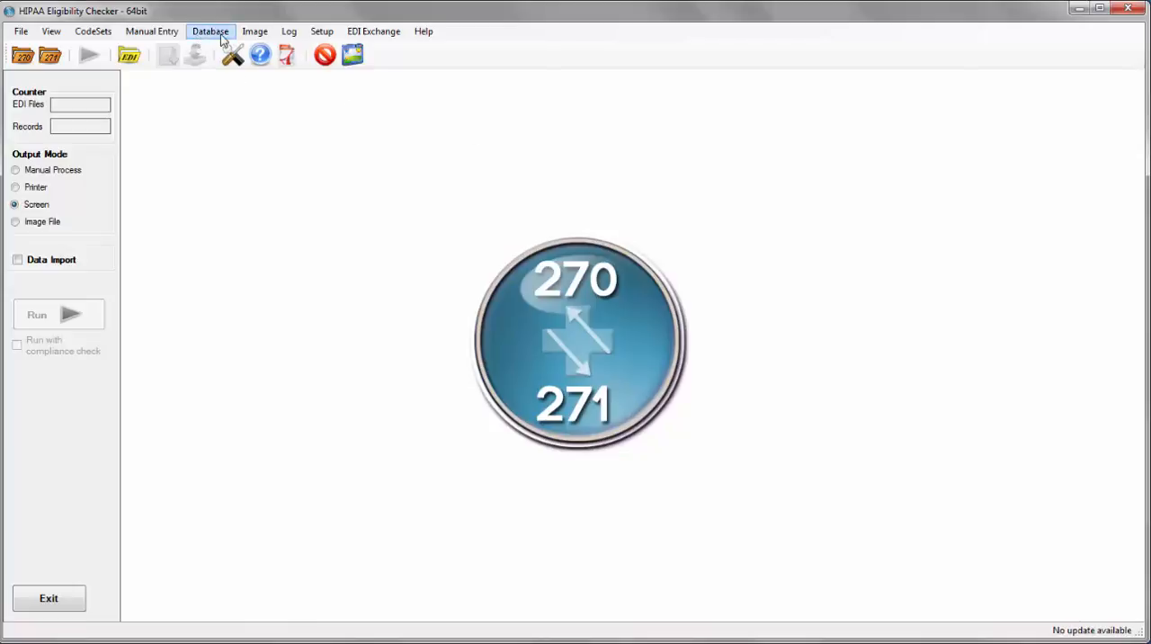
# Step: Reach the Connection and Data Fields setup from the Database menu
pyautogui.click(211, 30)
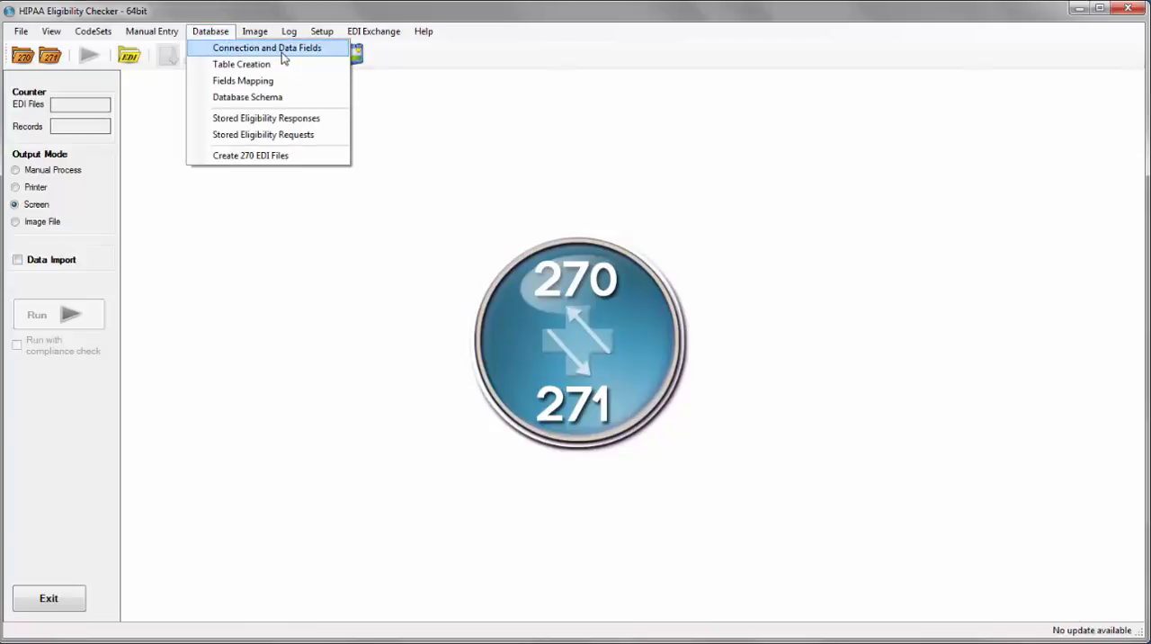
pyautogui.click(267, 49)
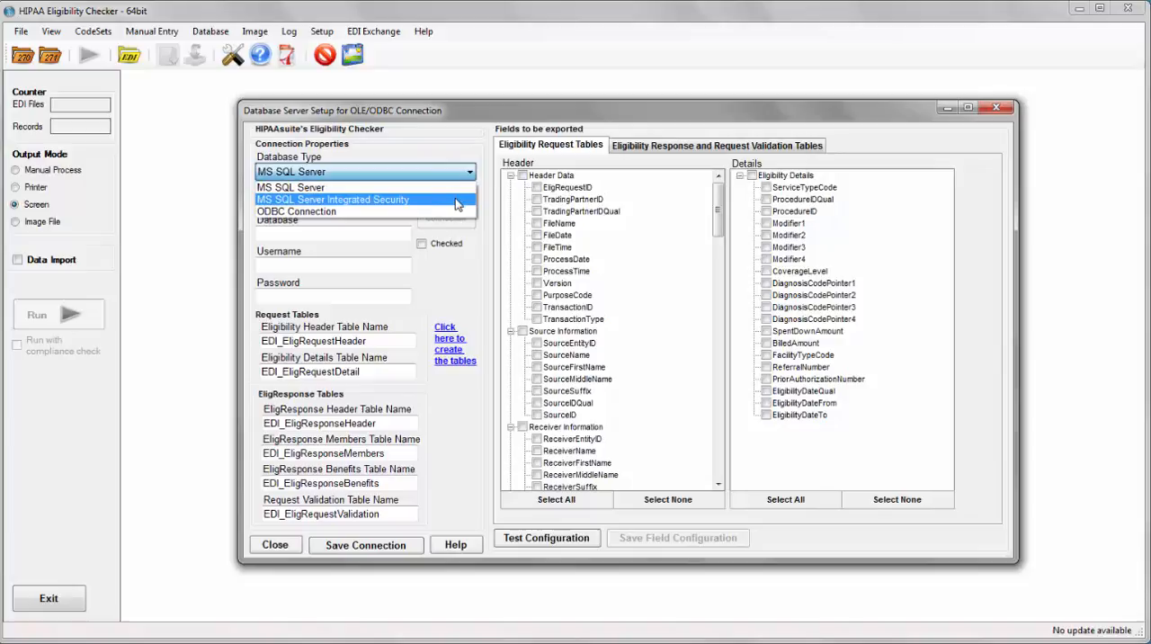
# Step: Choose MS SQL Server Integrated Security with server \sqlexpress and database HIPAASuite
pyautogui.click(332, 200)
pyautogui.write('.\\')
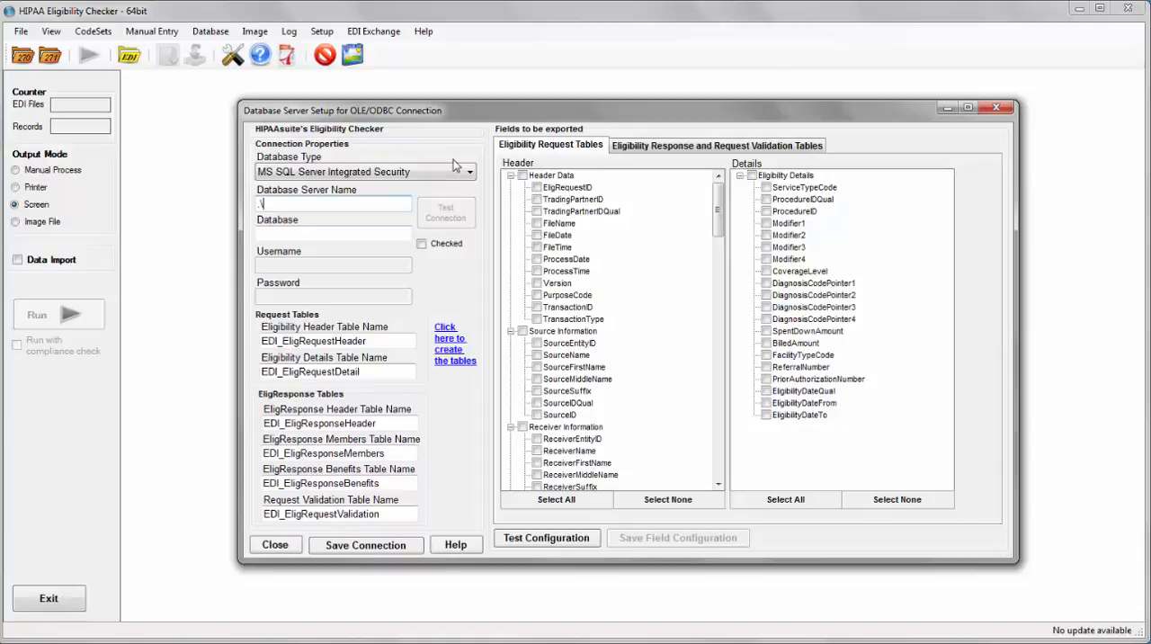
pyautogui.write('sqlex')
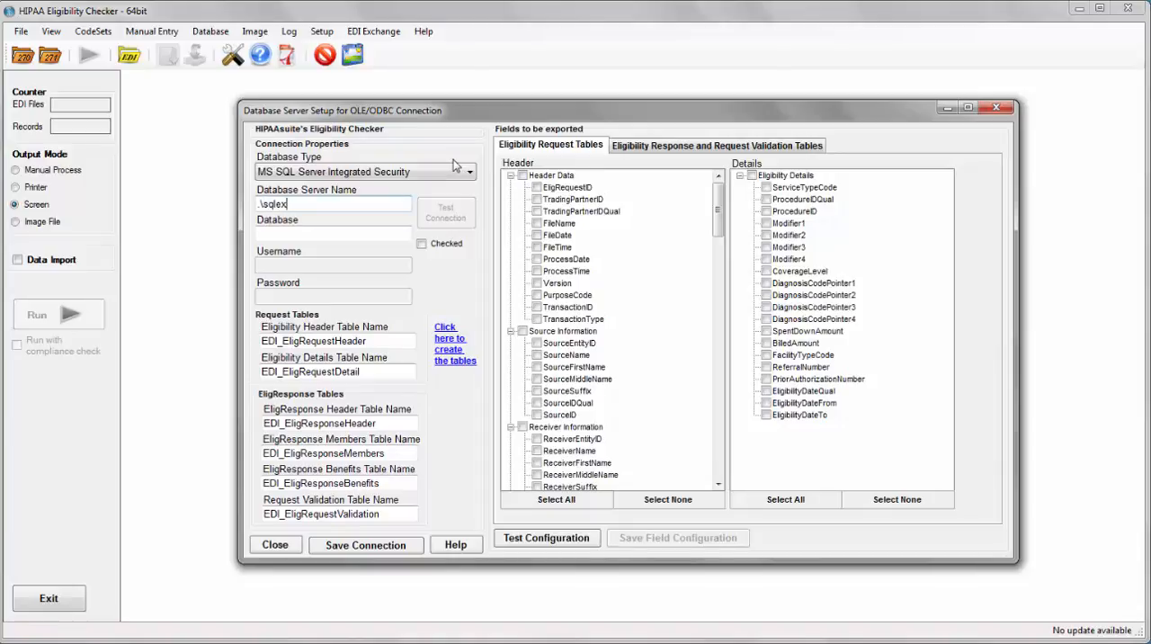
pyautogui.write('press')
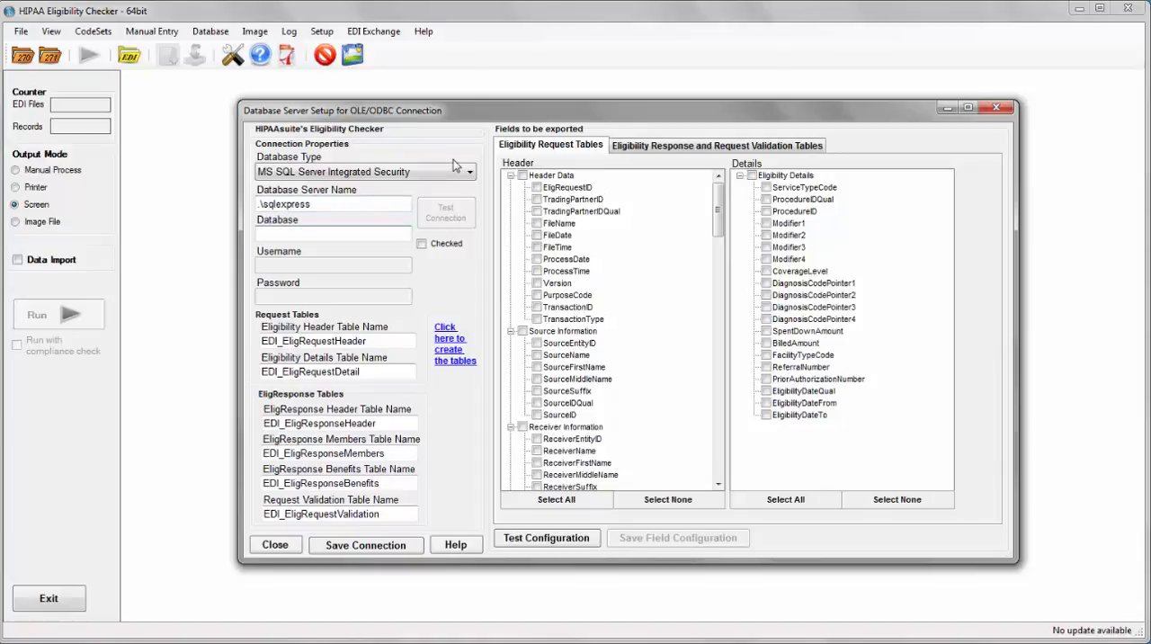
pyautogui.write('HIPAASuite')
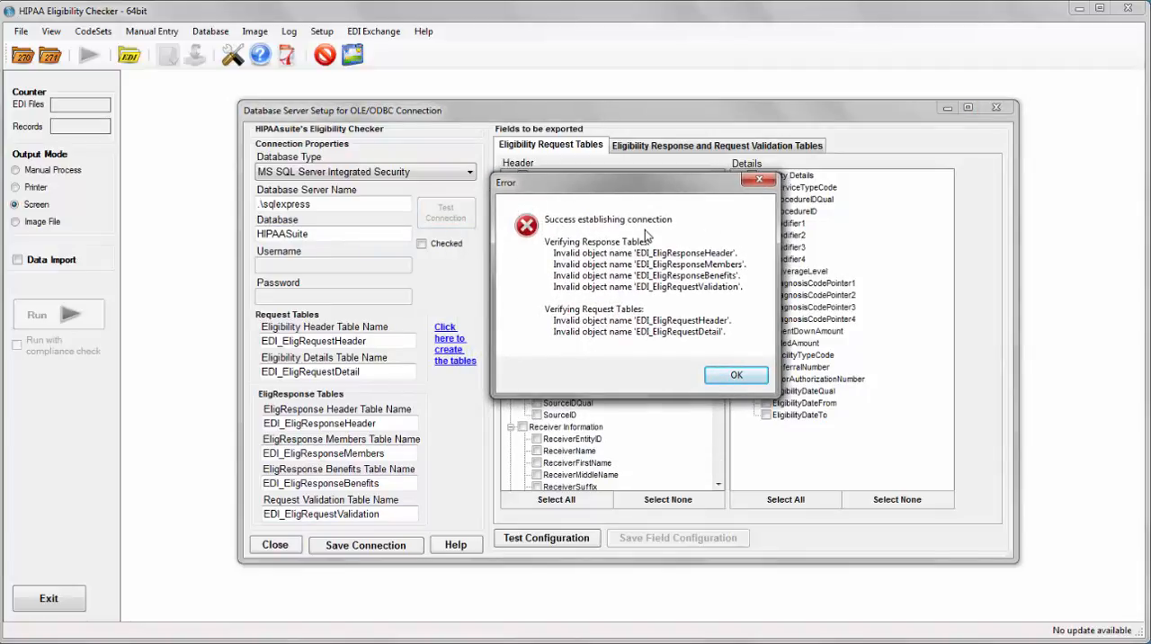
pyautogui.moveTo(1096, 594)
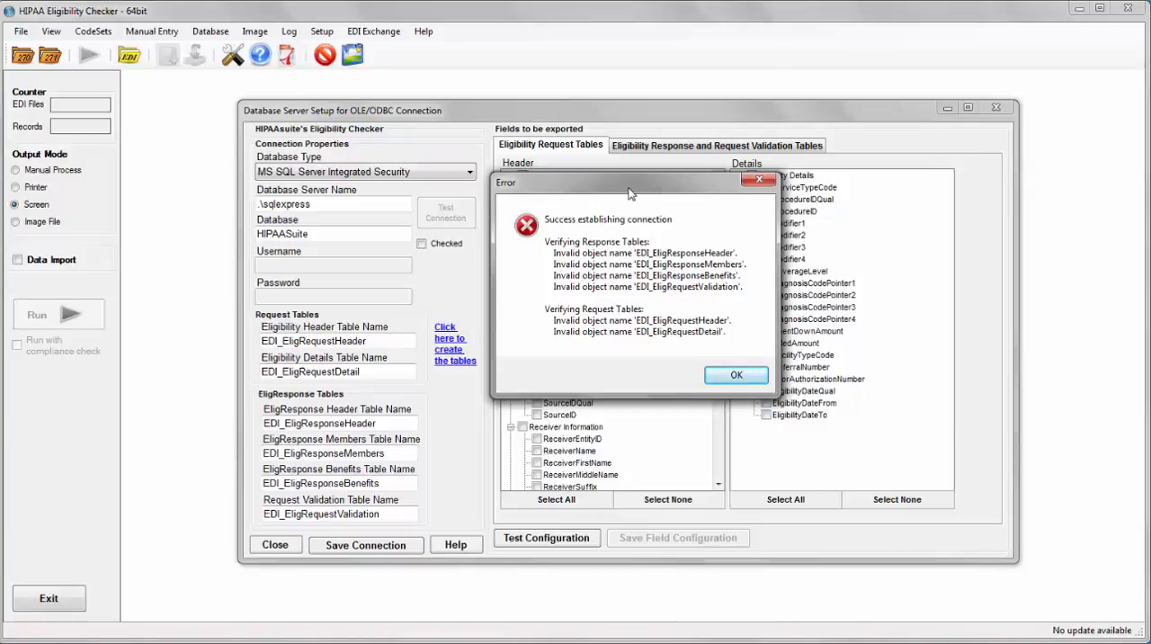
pyautogui.moveTo(566, 232)
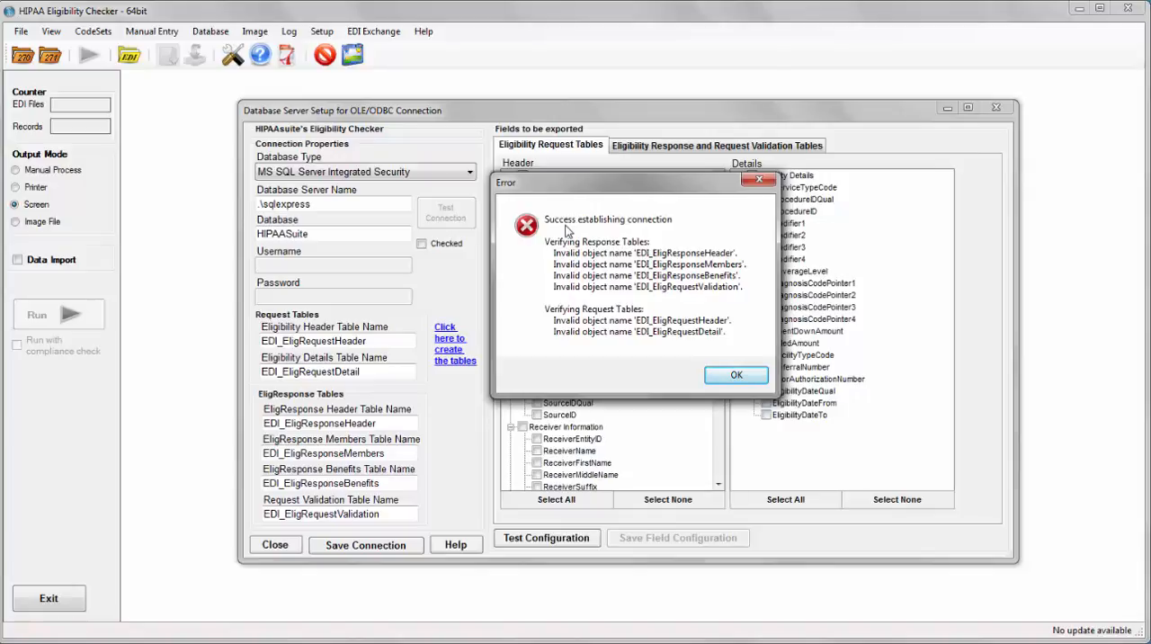
pyautogui.moveTo(629, 279)
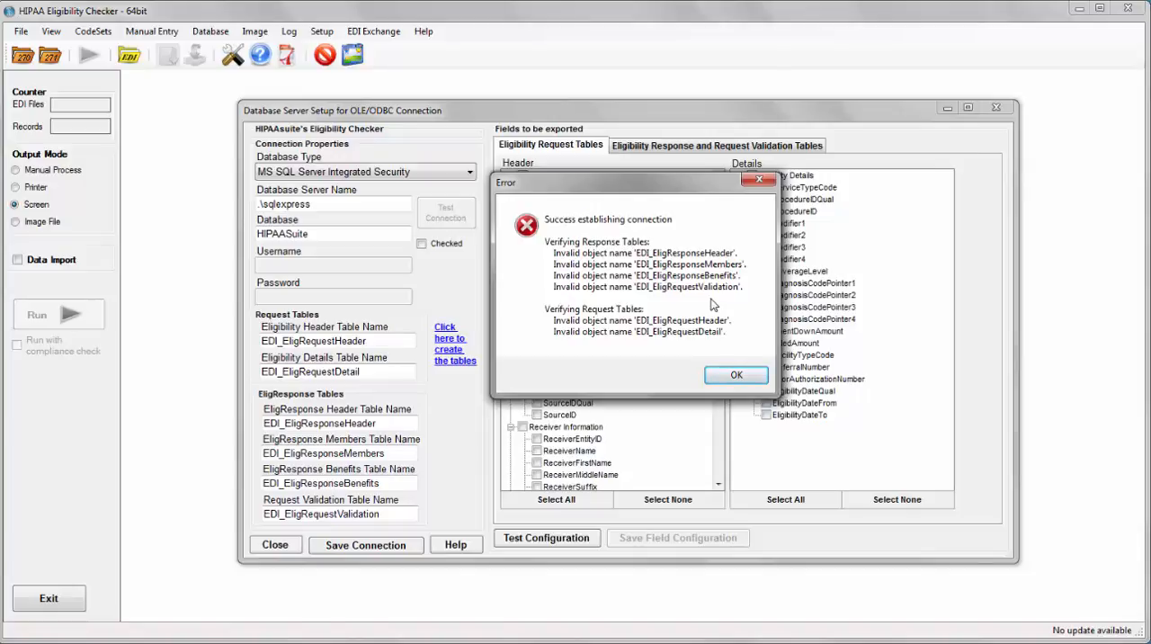
# Step: Bring up the Create SQL Tables scripts and create the response members and benefits tables
pyautogui.click(736, 374)
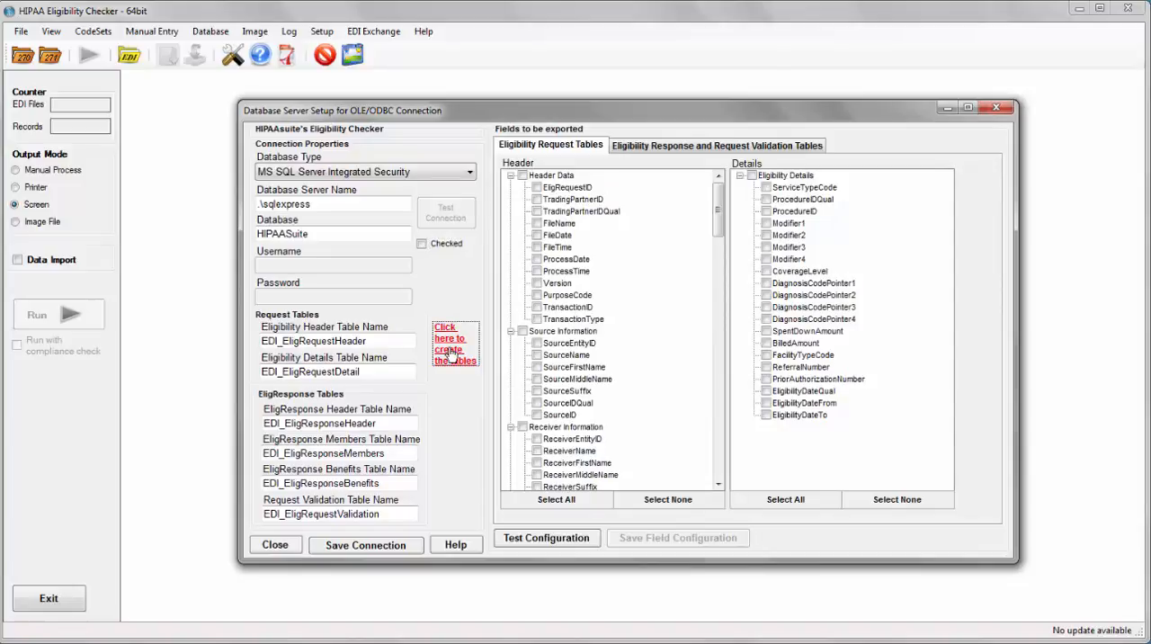
pyautogui.click(454, 345)
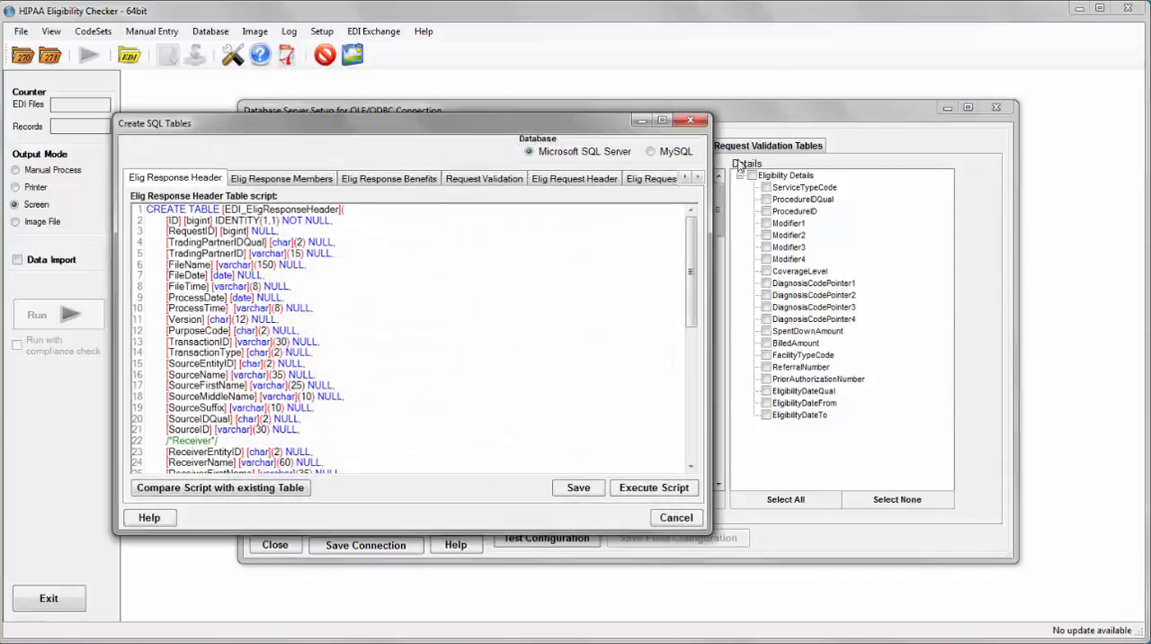
pyautogui.moveTo(155, 122); pyautogui.dragTo(371, 126)
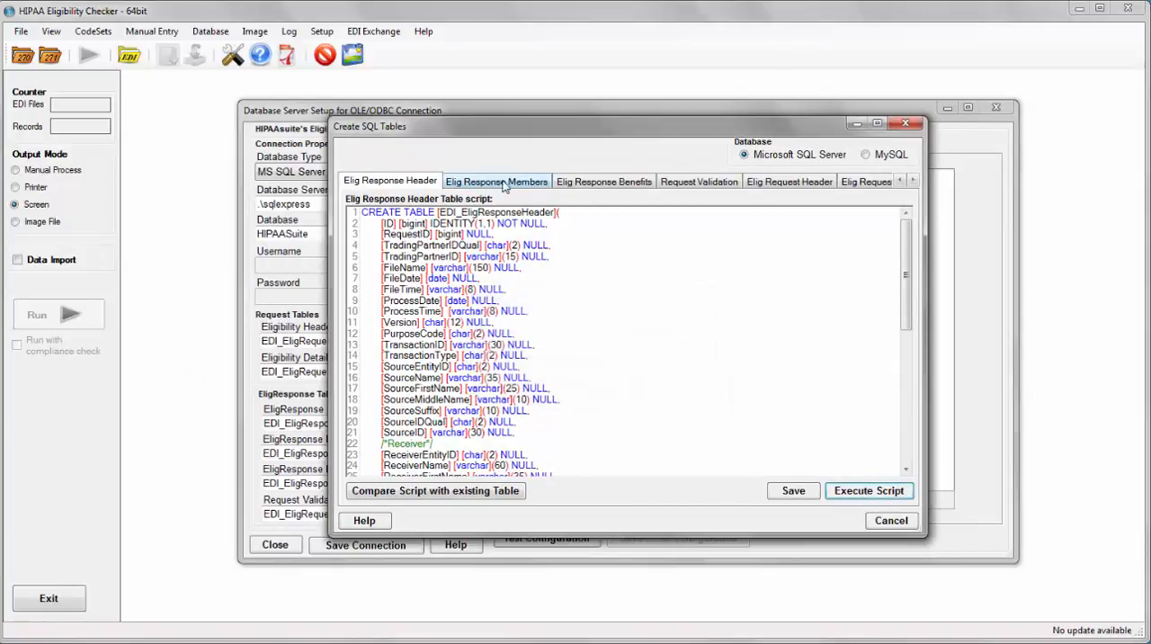
pyautogui.click(867, 489)
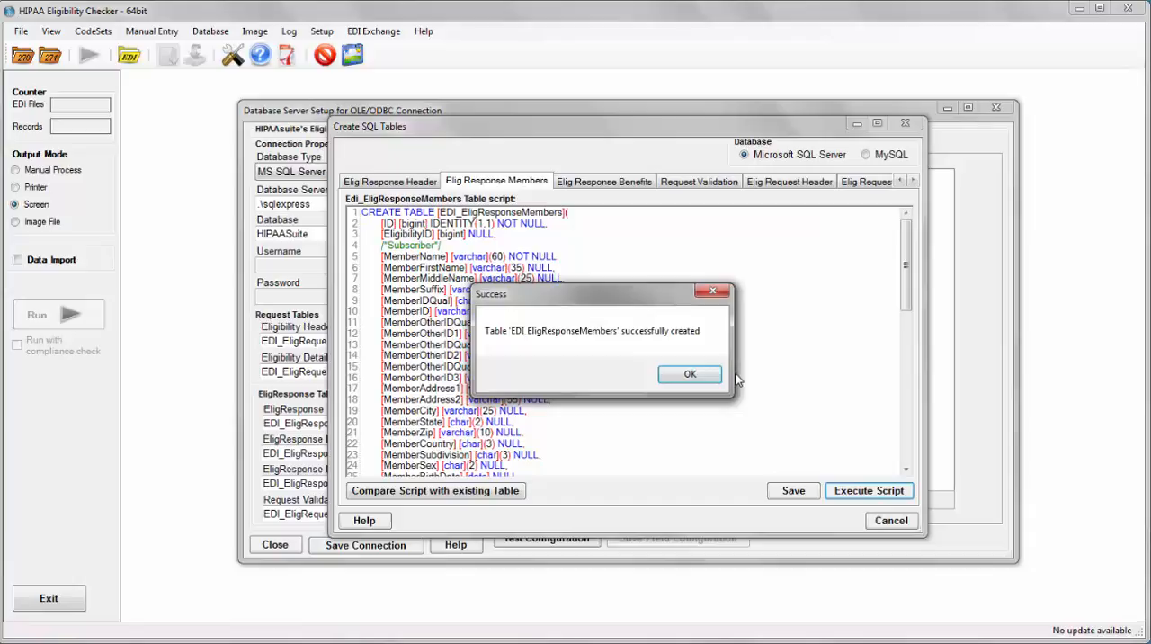
pyautogui.click(690, 374)
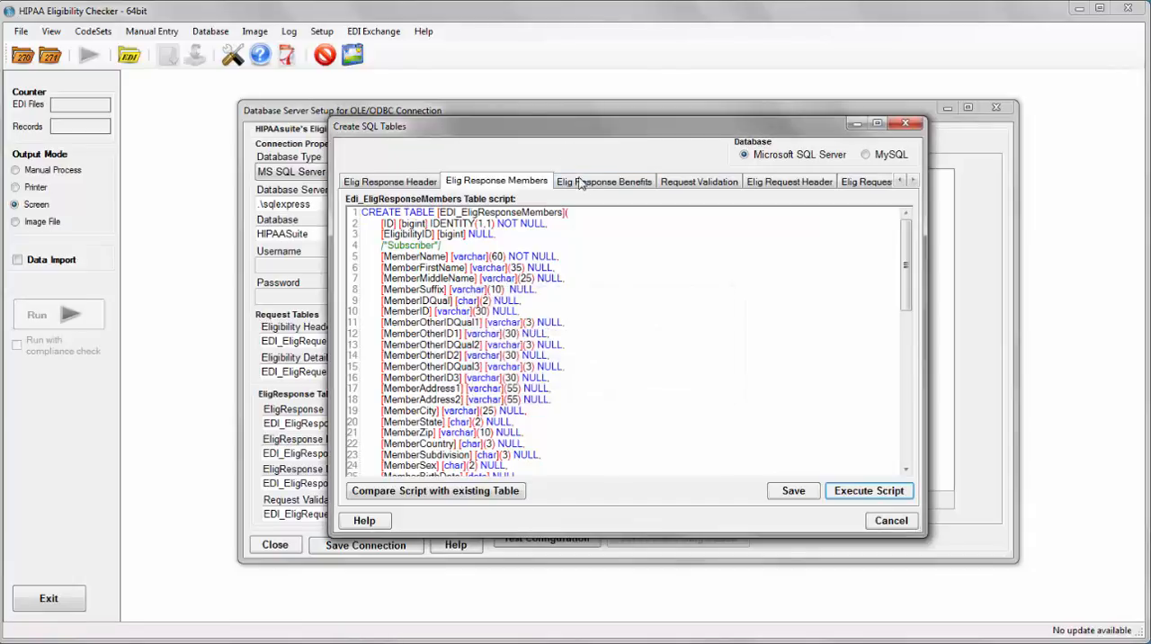
pyautogui.click(867, 490)
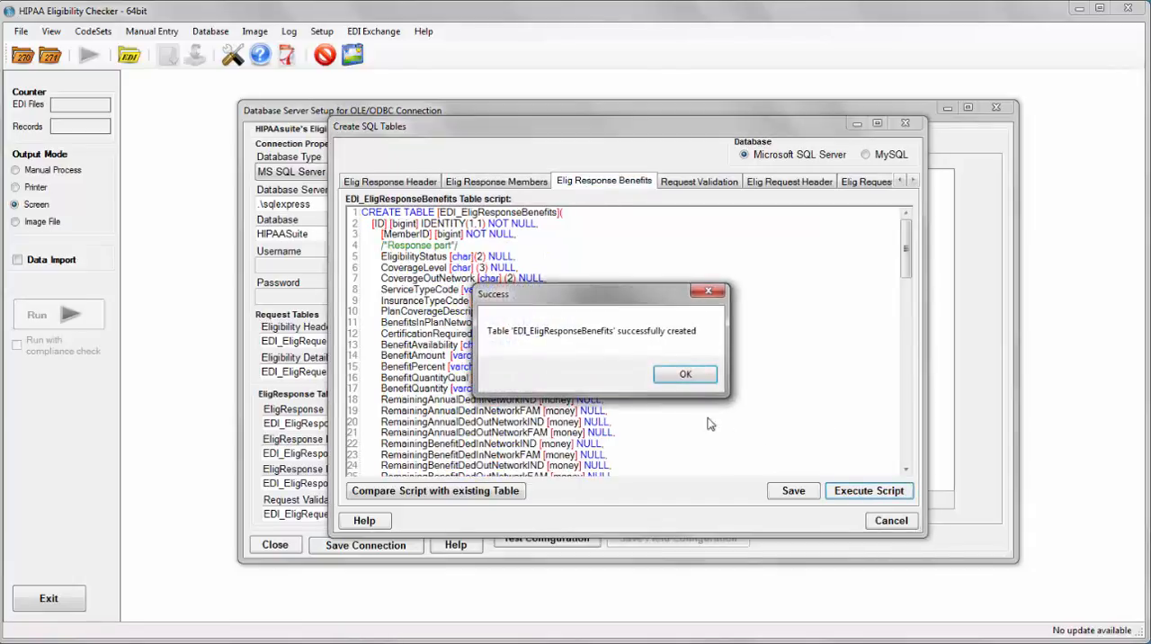
pyautogui.click(685, 375)
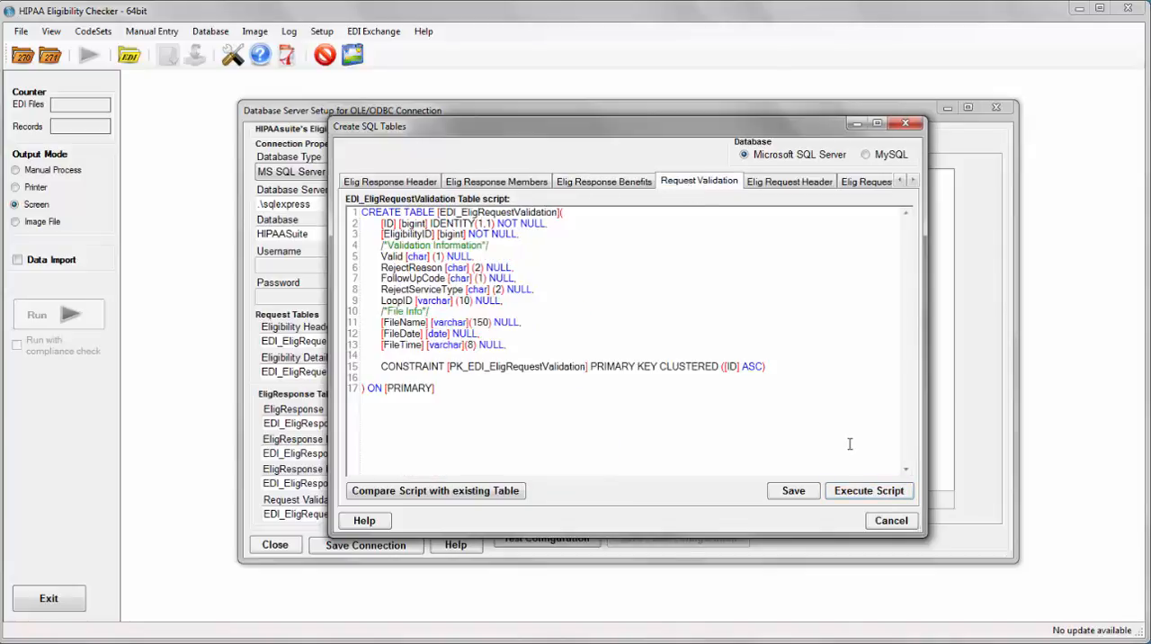
# Step: Create the request validation, request detail and receivers tables, acknowledging each success
pyautogui.click(867, 489)
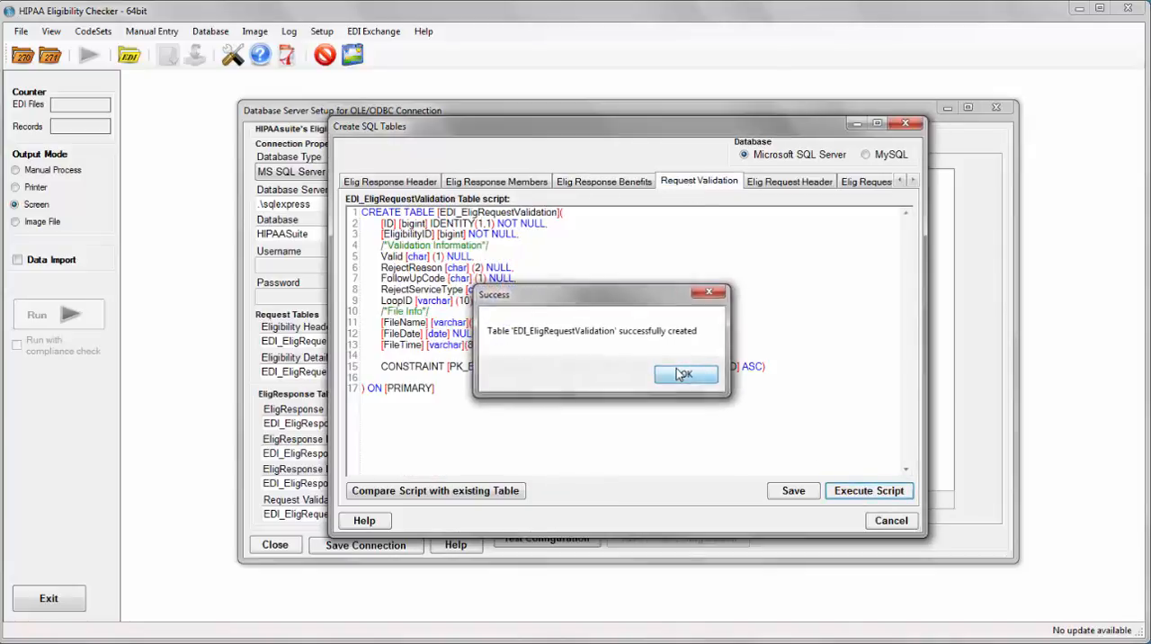
pyautogui.click(683, 374)
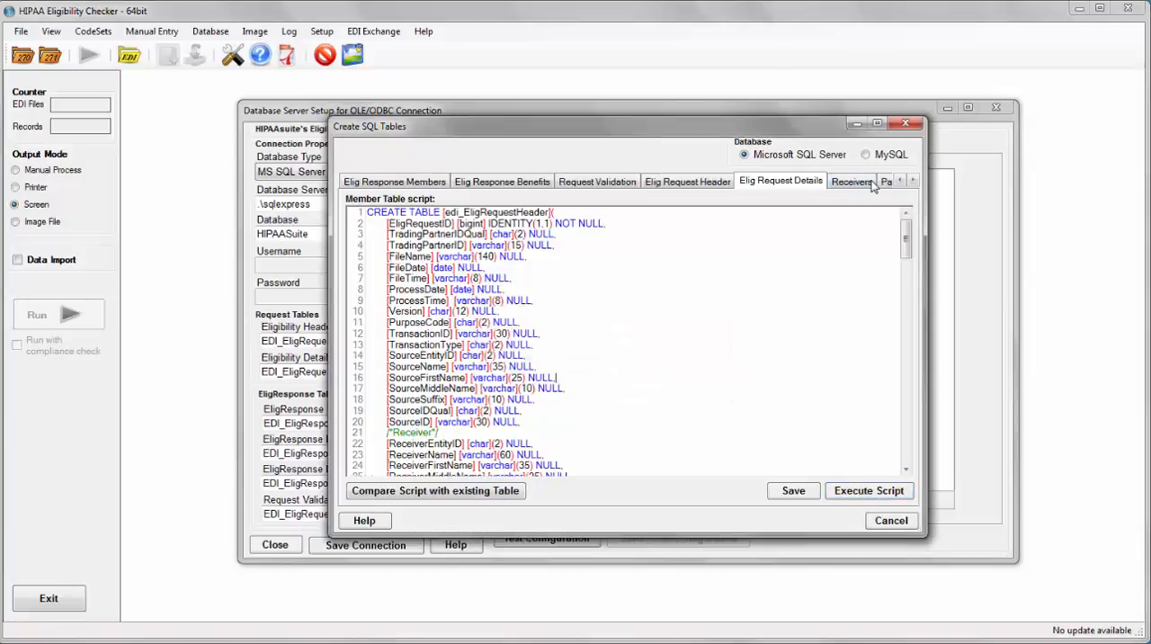
pyautogui.click(867, 489)
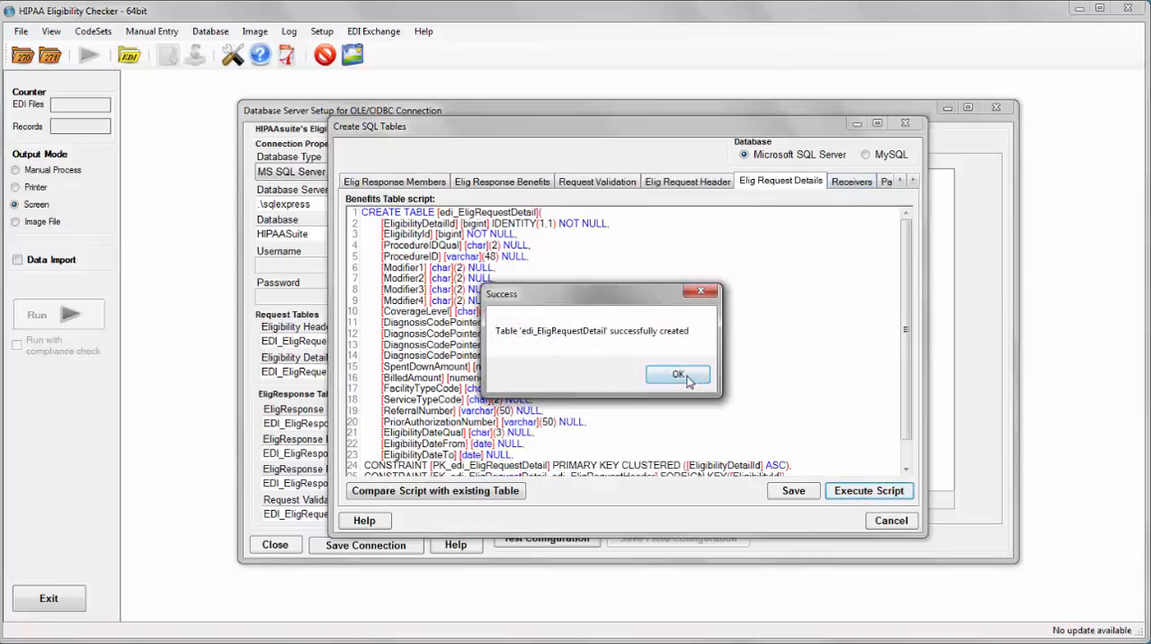
pyautogui.click(678, 374)
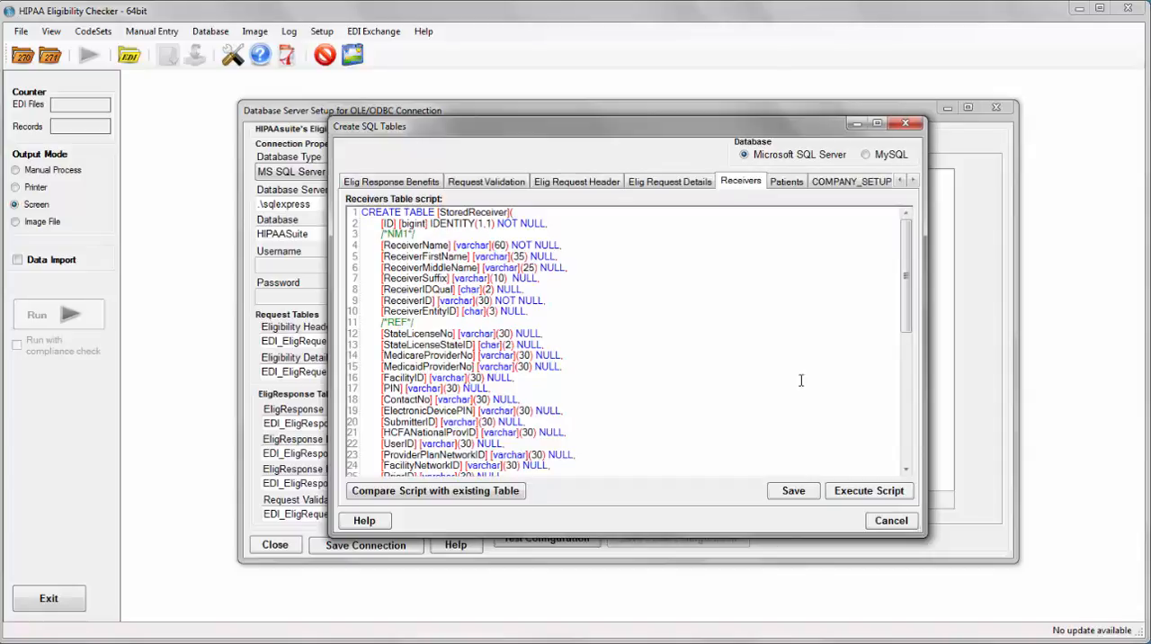
pyautogui.click(869, 489)
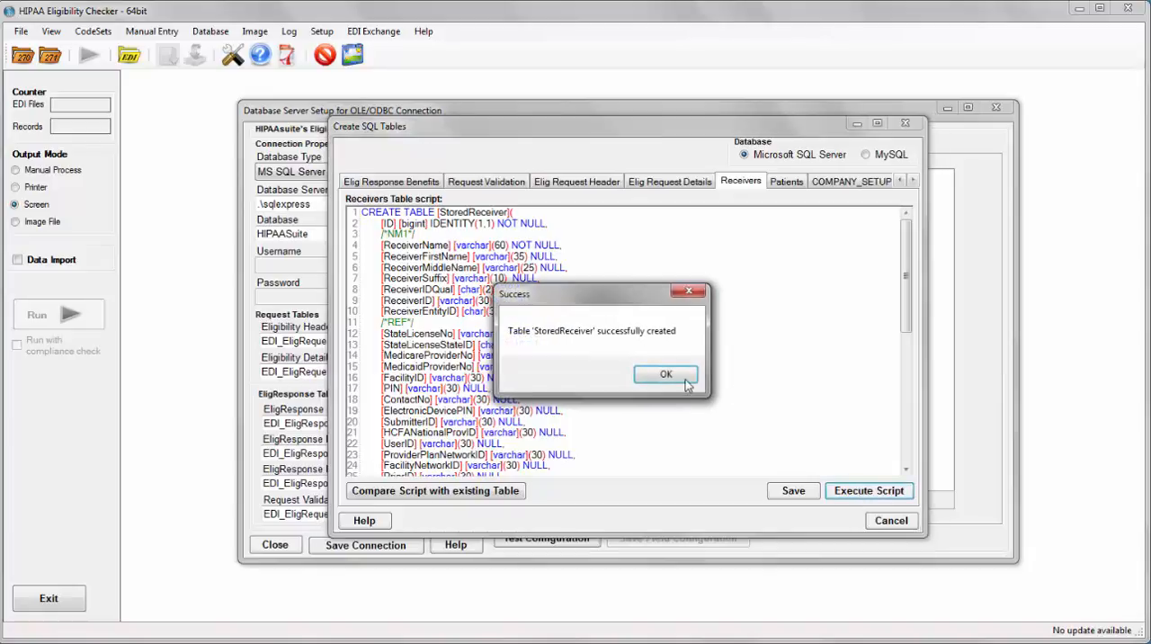
pyautogui.click(666, 374)
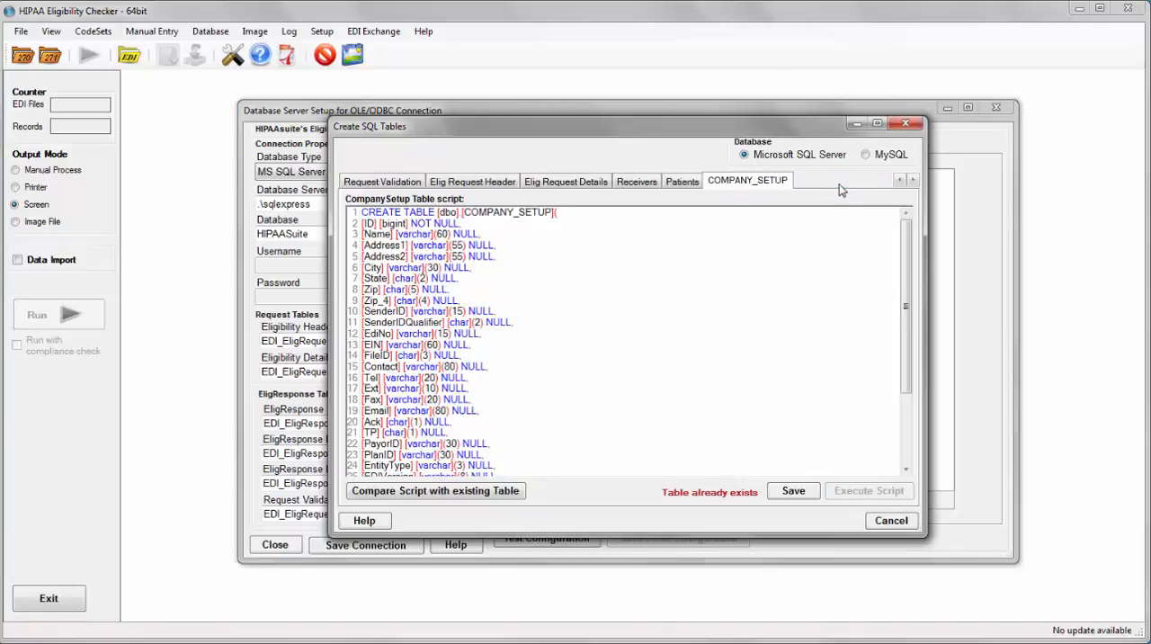
pyautogui.moveTo(907, 135)
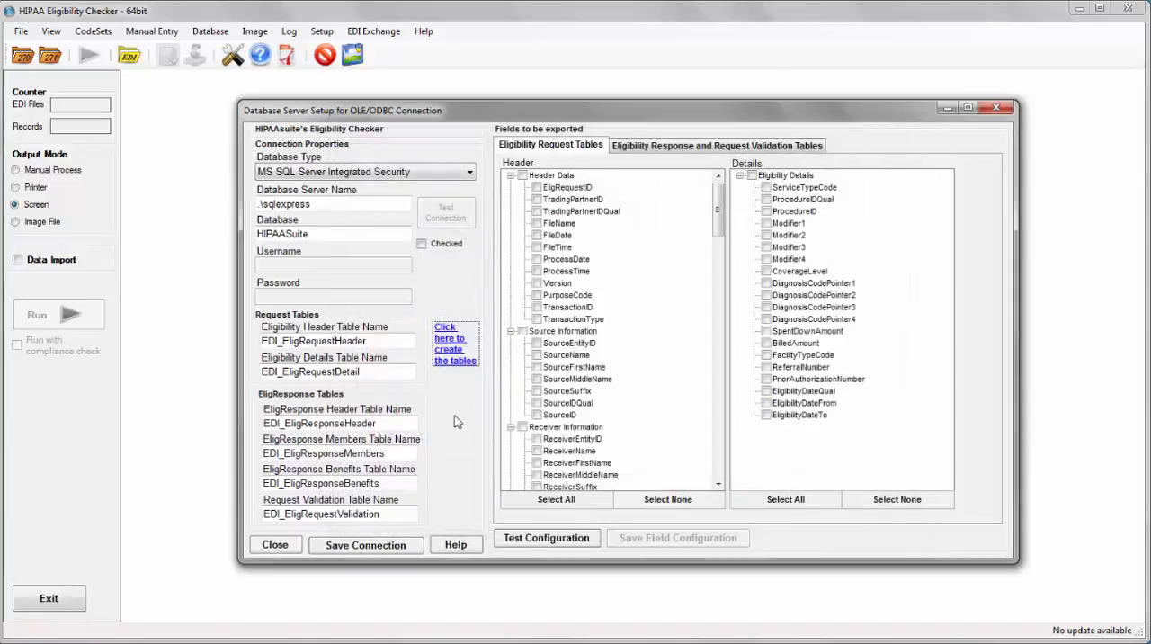
pyautogui.moveTo(428, 513)
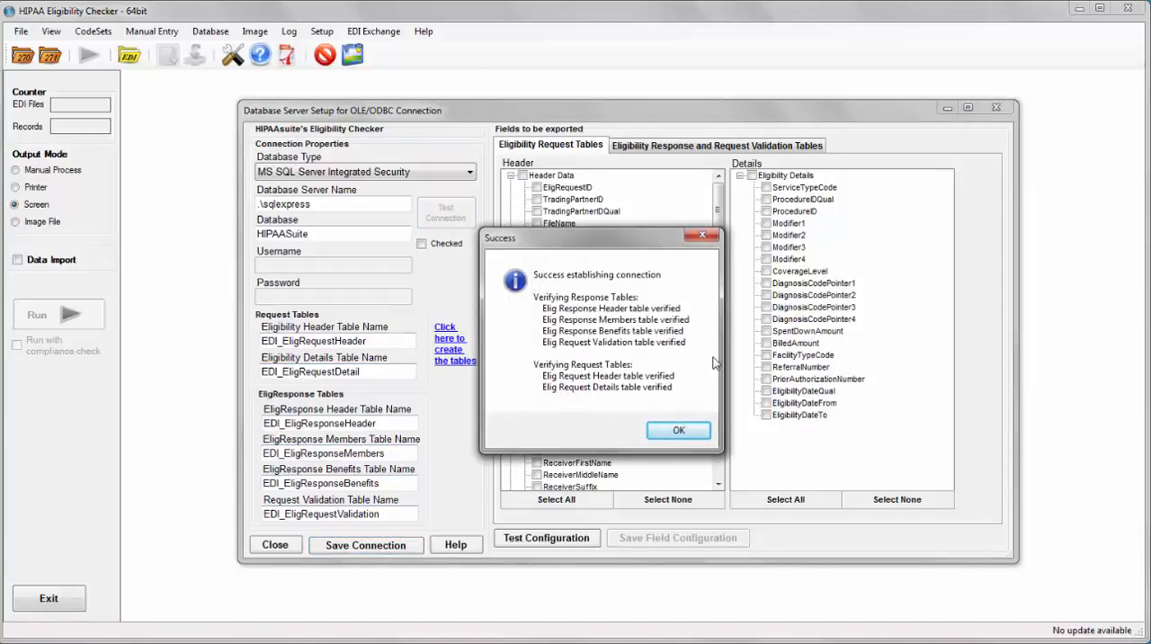
pyautogui.moveTo(694, 273)
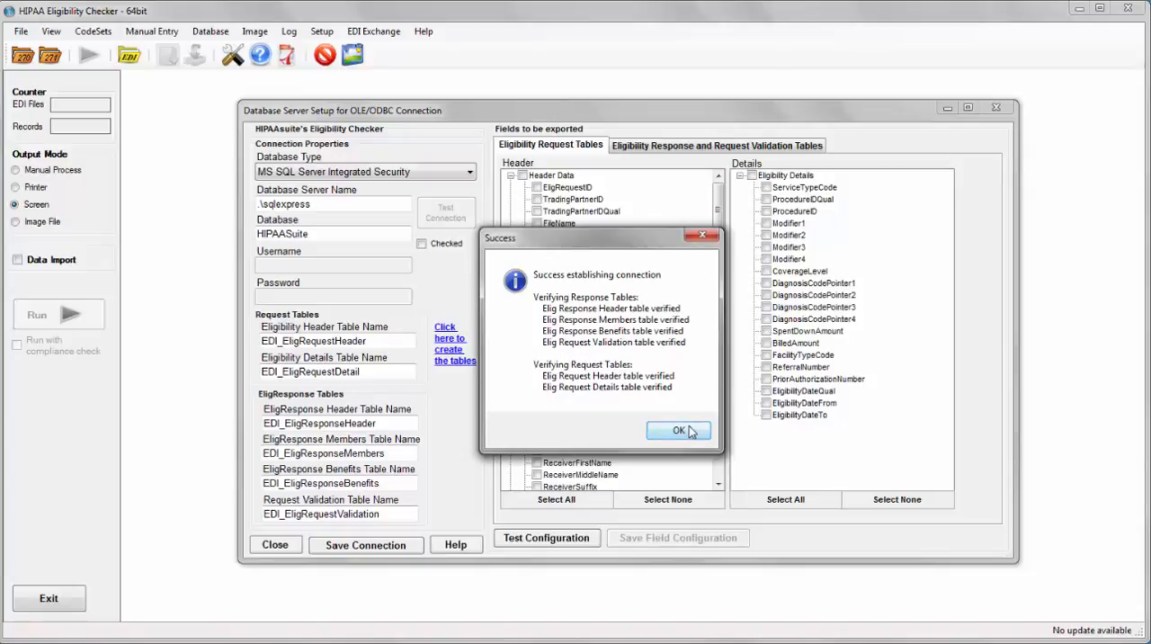
# Step: Acknowledge that all response and request tables were verified
pyautogui.click(680, 430)
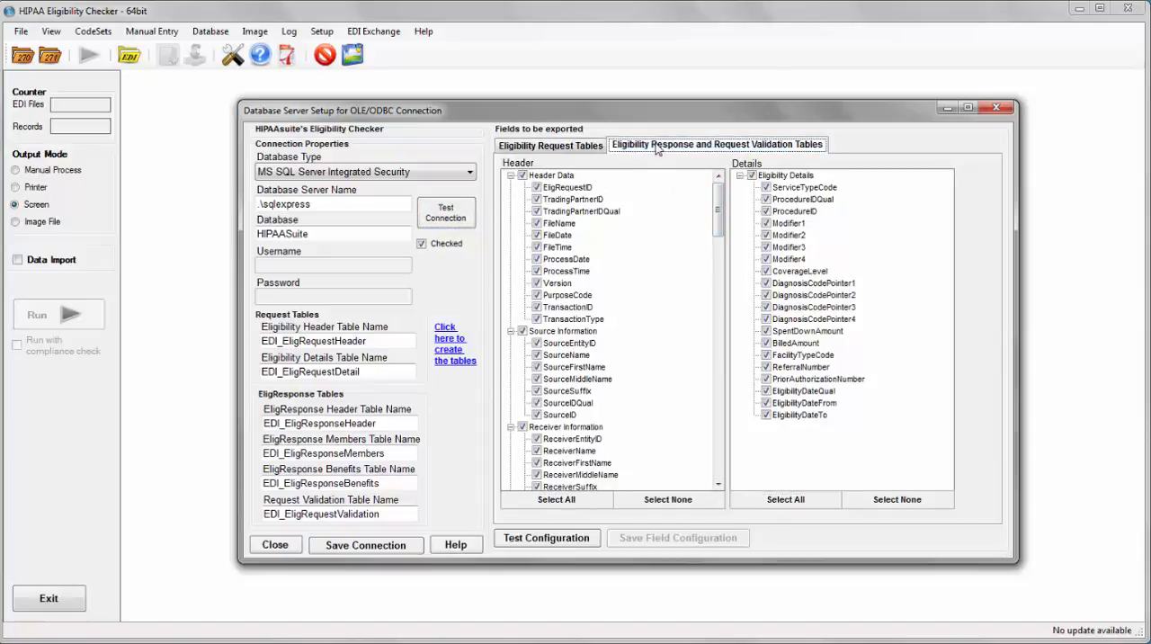
# Step: Select all response and validation export fields, test the configuration okay and save it
pyautogui.click(716, 144)
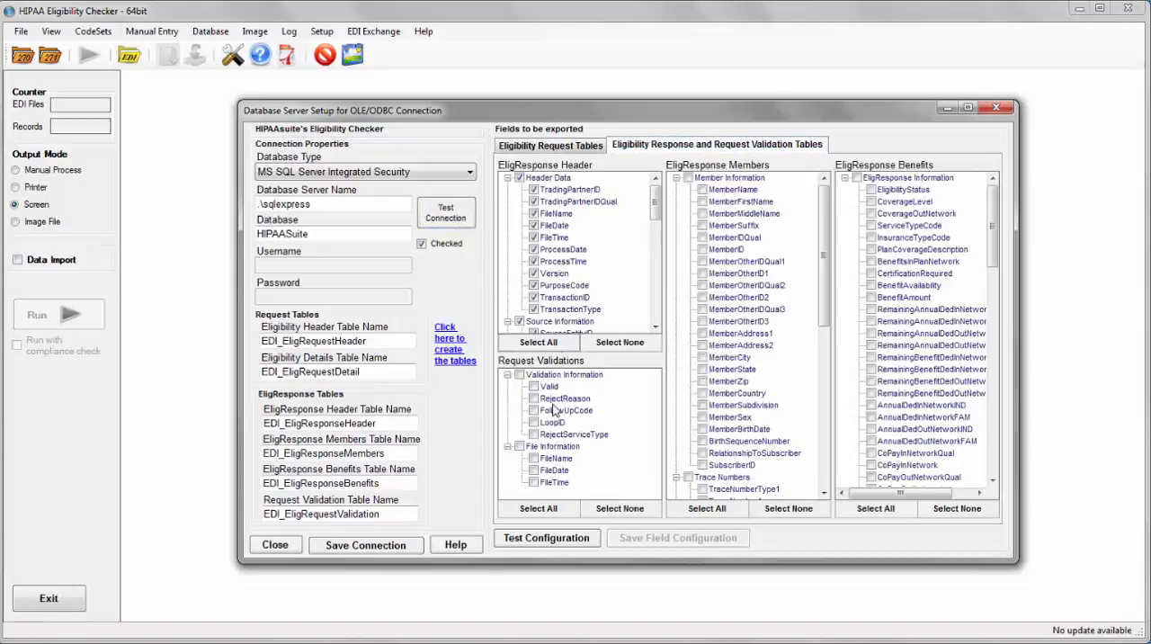
pyautogui.click(707, 507)
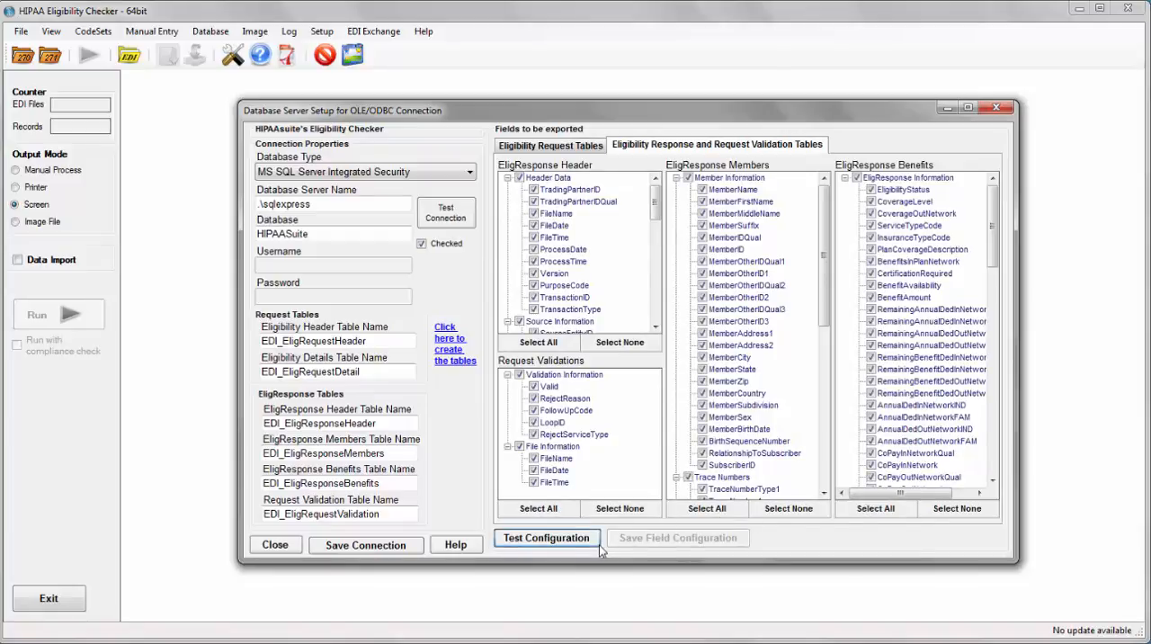
pyautogui.click(546, 536)
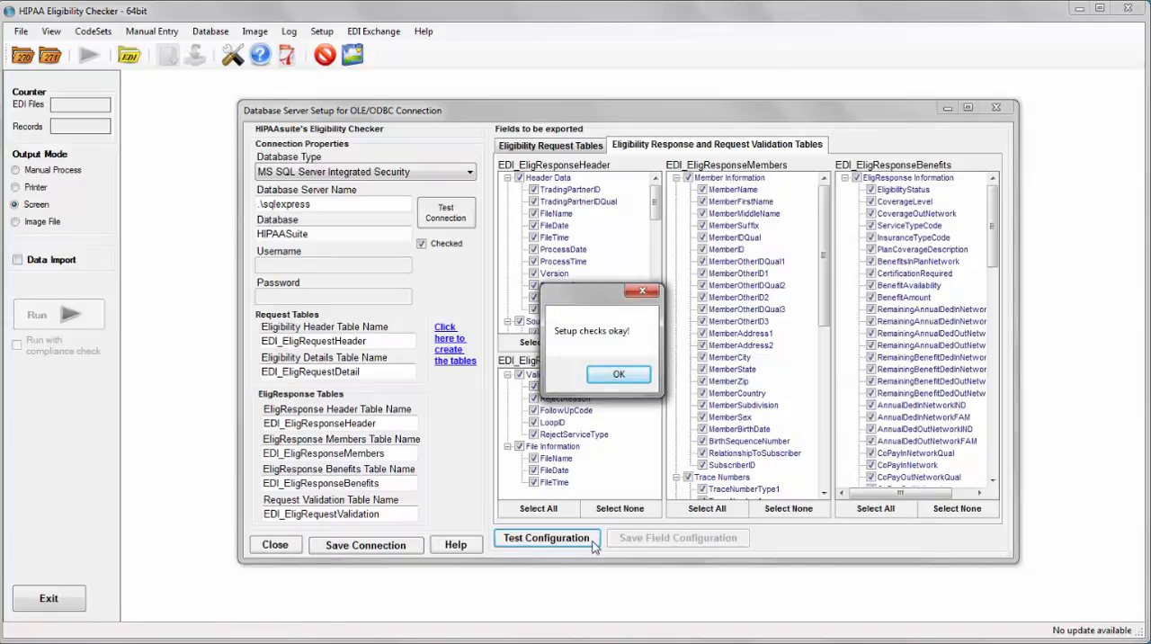
pyautogui.click(619, 374)
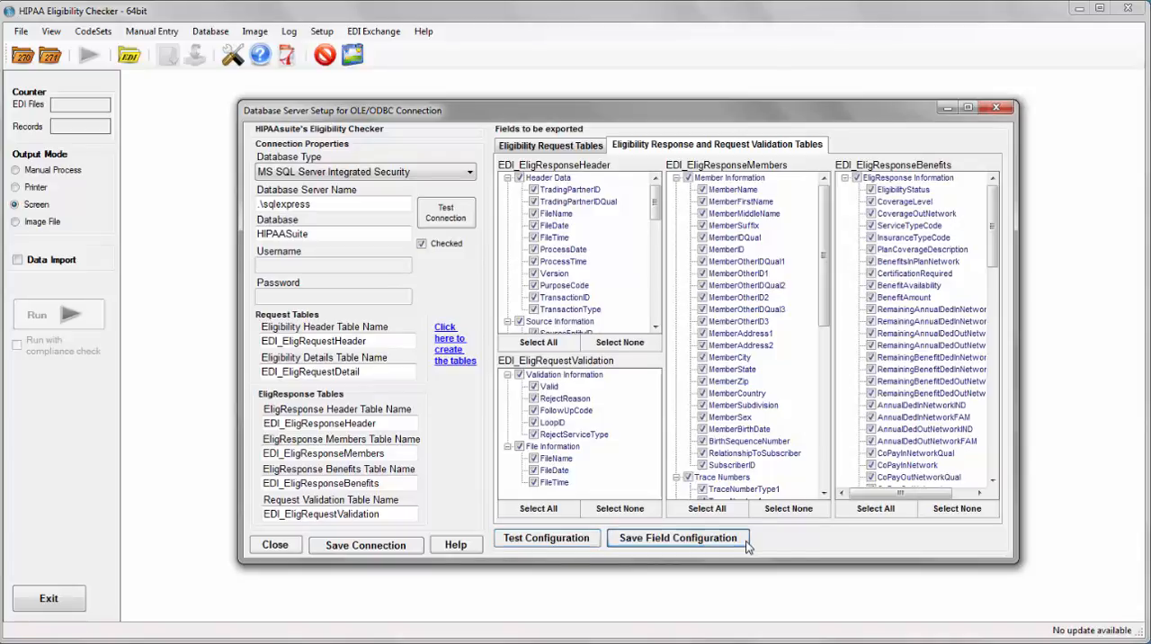
pyautogui.click(676, 536)
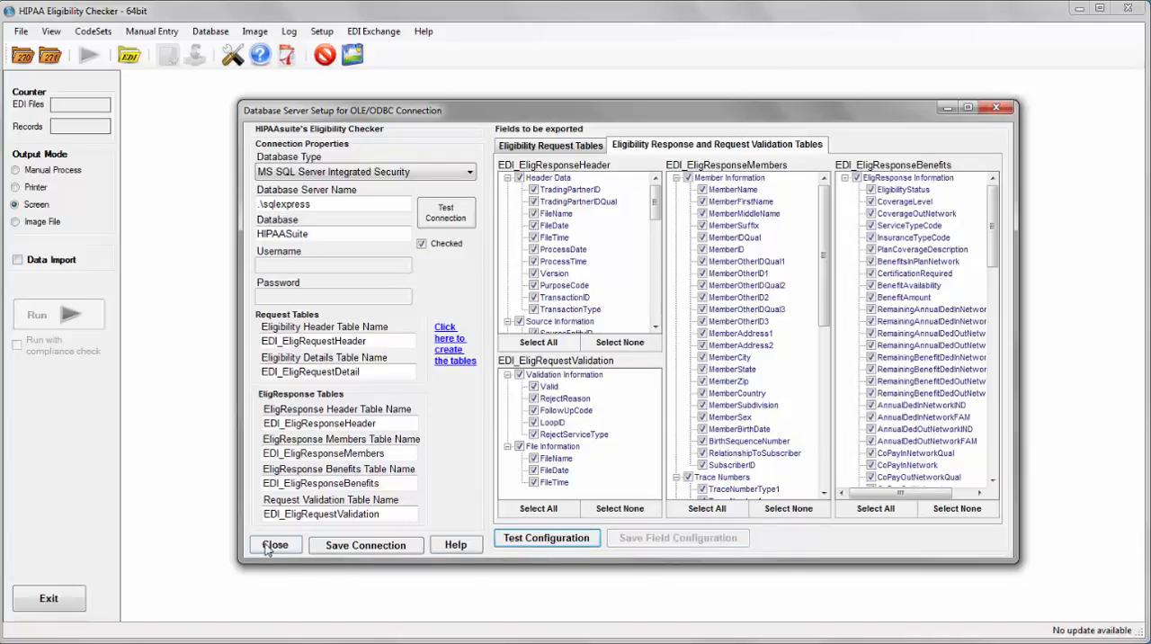